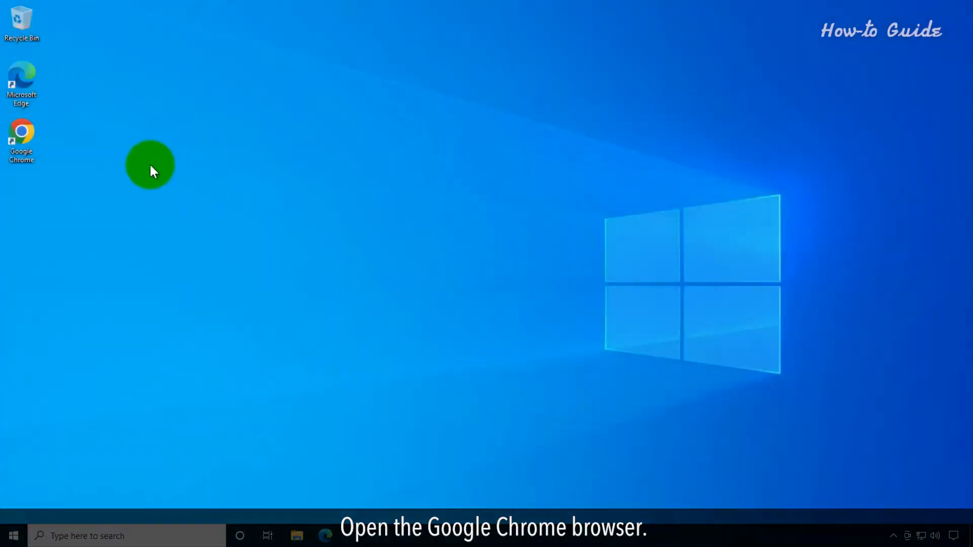
double_click(21, 131)
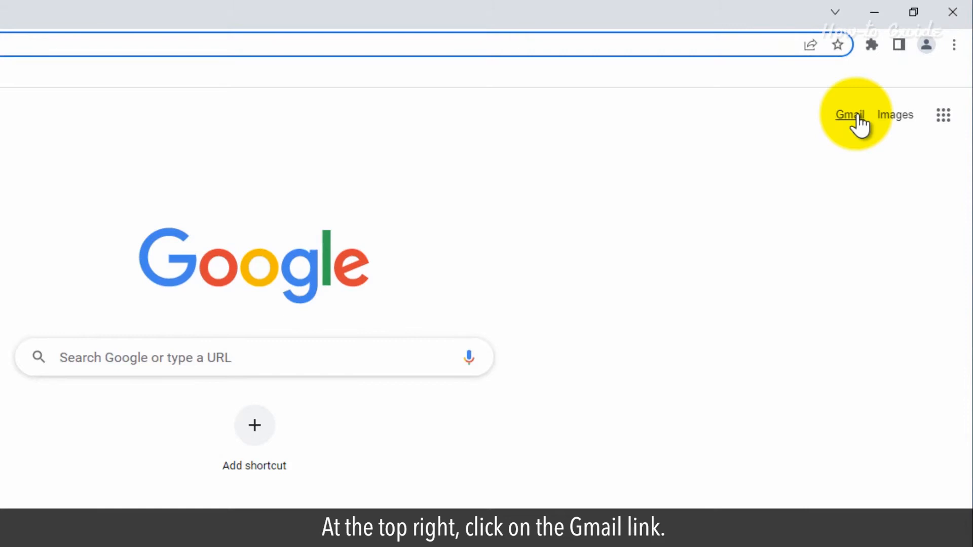
left_click(849, 115)
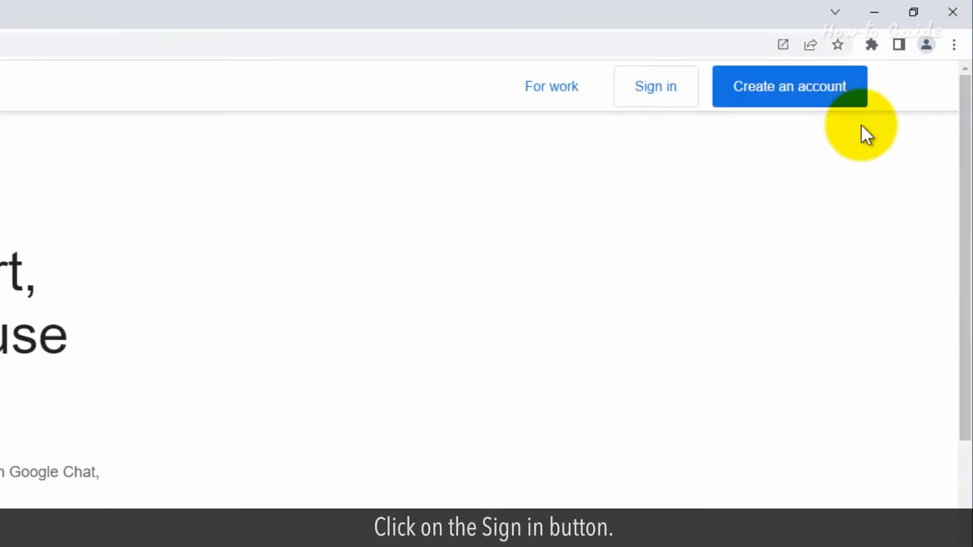
left_click(655, 86)
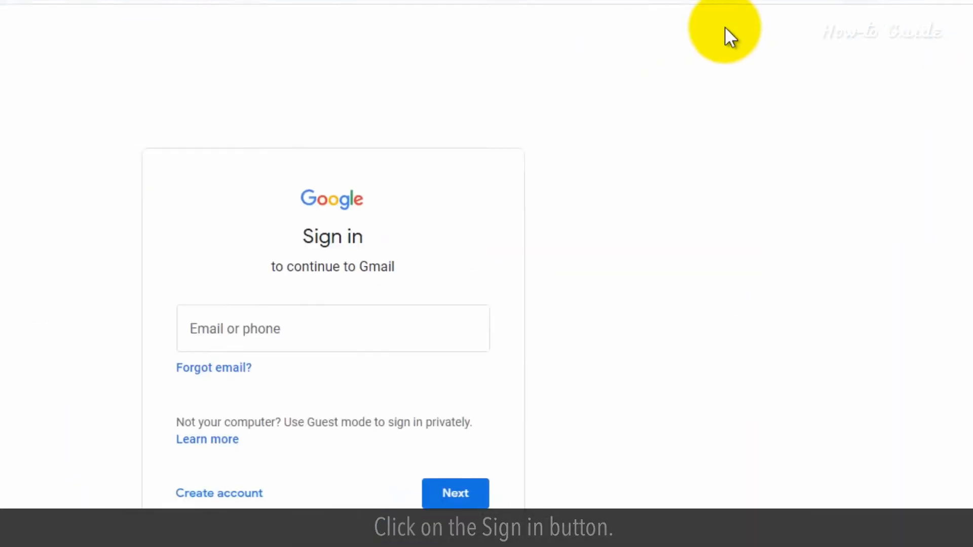
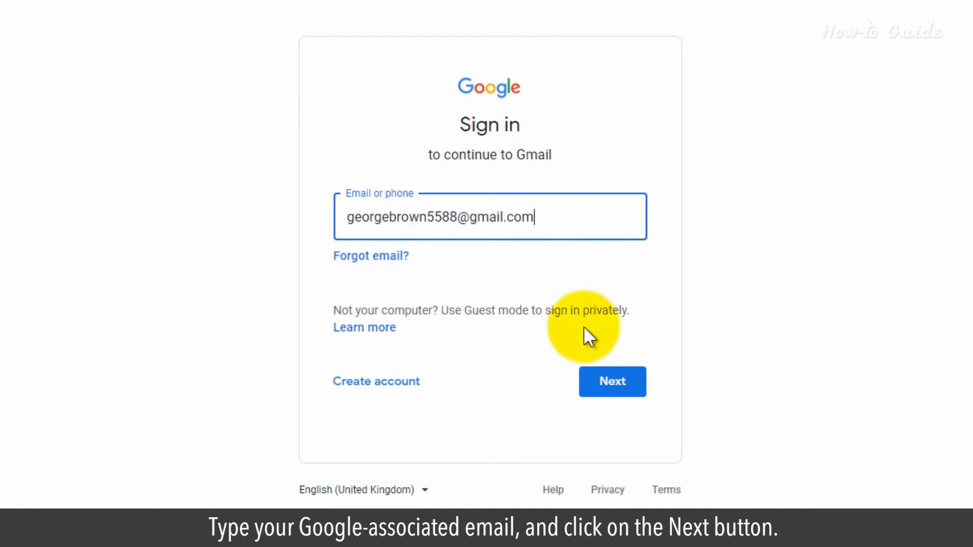
left_click(612, 381)
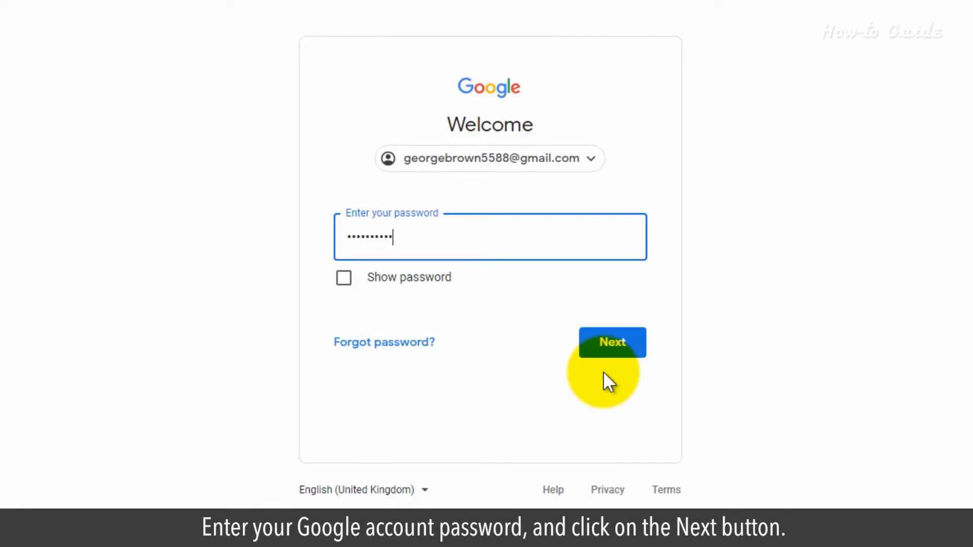
left_click(614, 343)
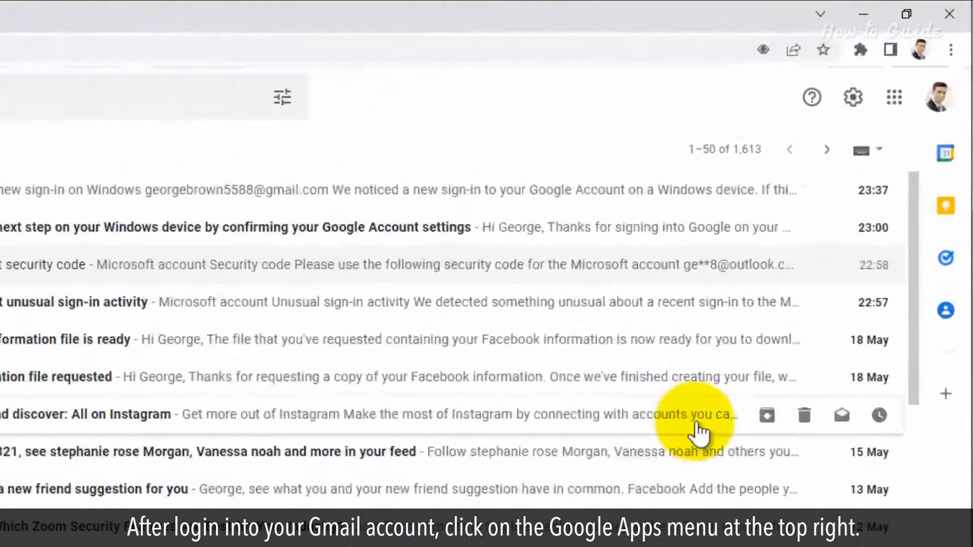
- From the Google apps grid reach Drive and create a new blank Google Form
left_click(894, 96)
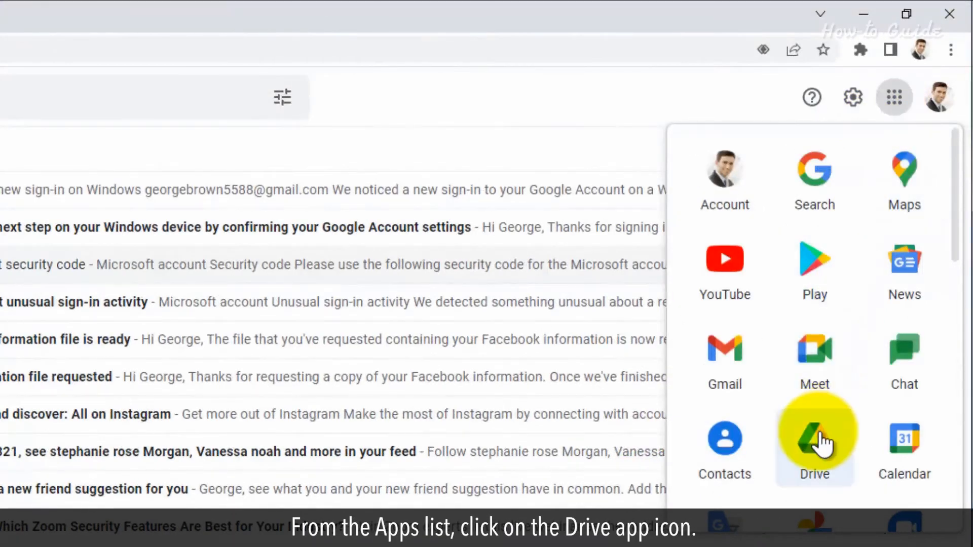
left_click(815, 439)
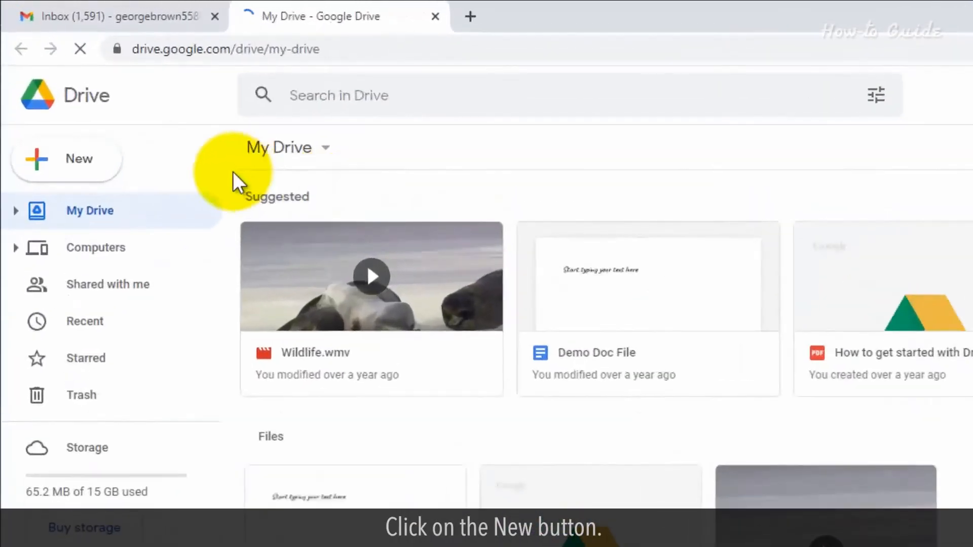
left_click(66, 158)
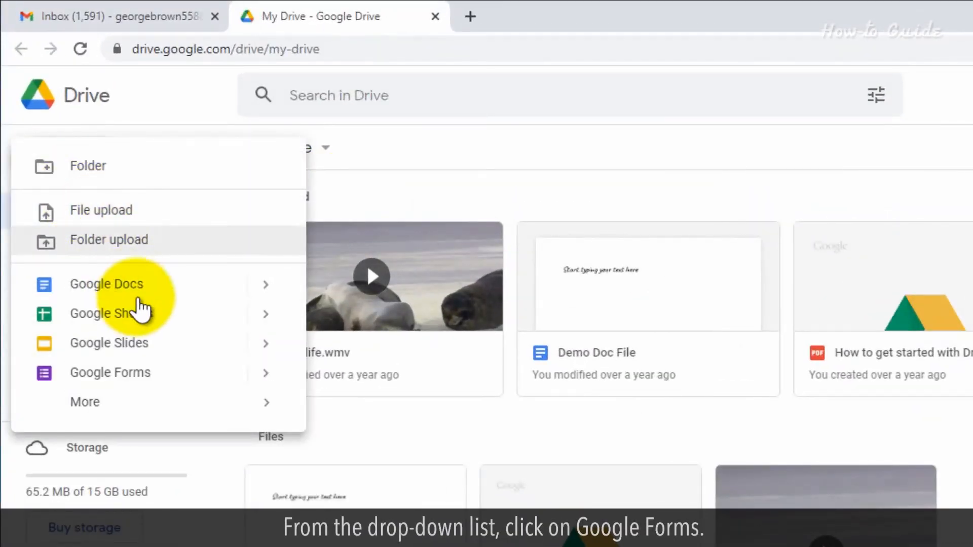
left_click(110, 373)
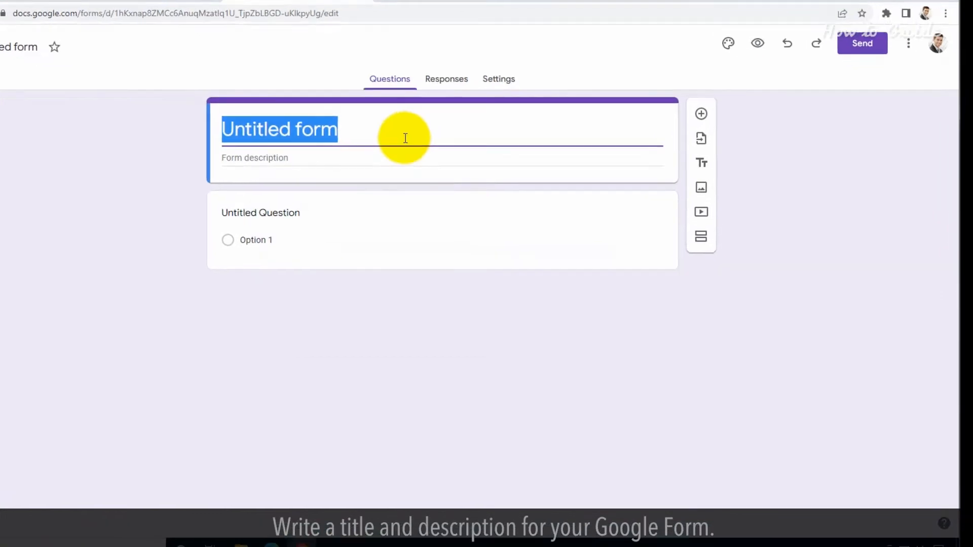
- Title the form 'Google Drive Form', describe it 'This is a test form', and make the platforms question checkboxes with Facebook, YouTube, Twitter, Linkedin
type("Google Drive Form")
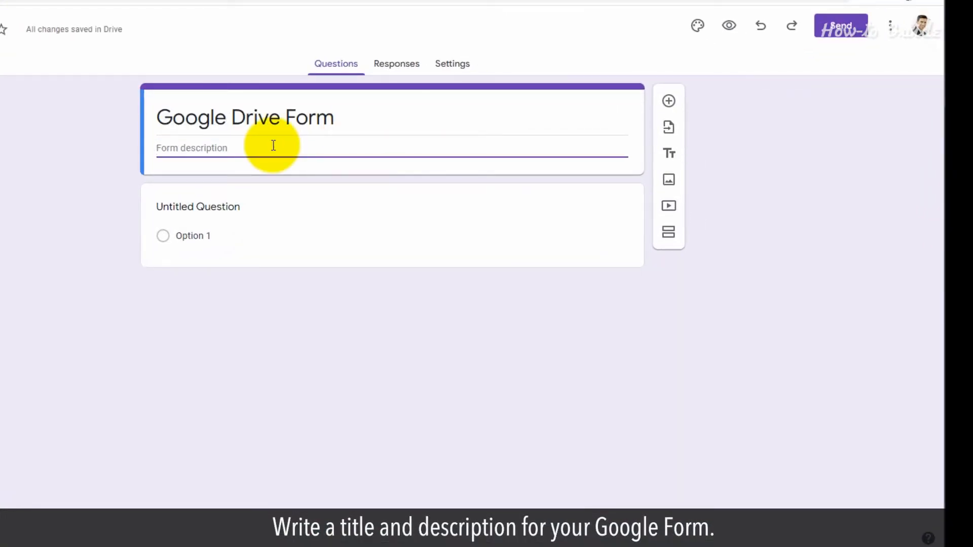
type("This is a test form")
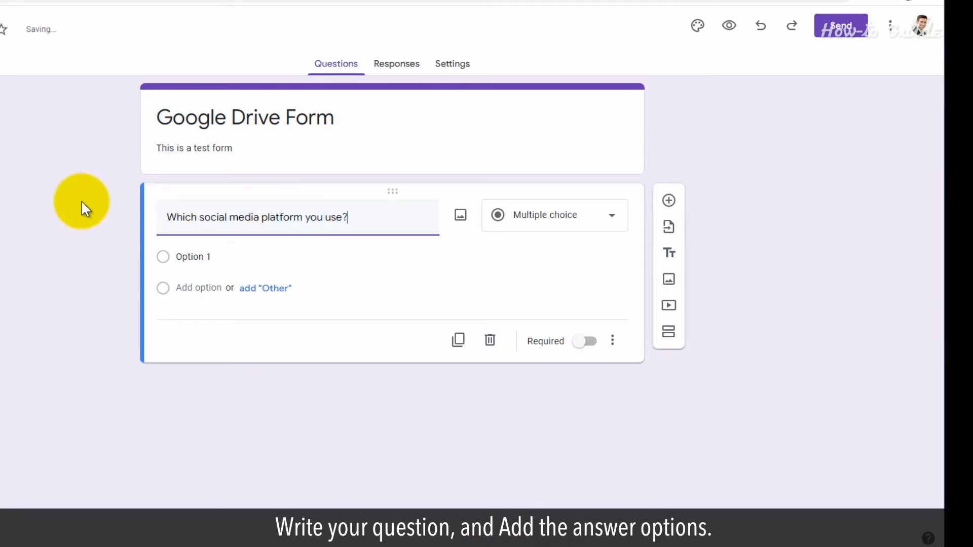
type("Facebook")
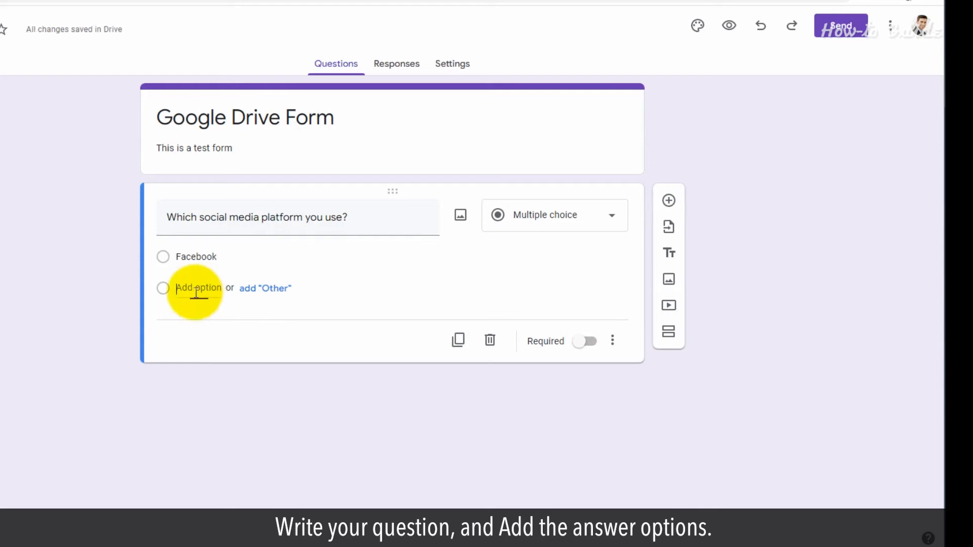
type("Twitter")
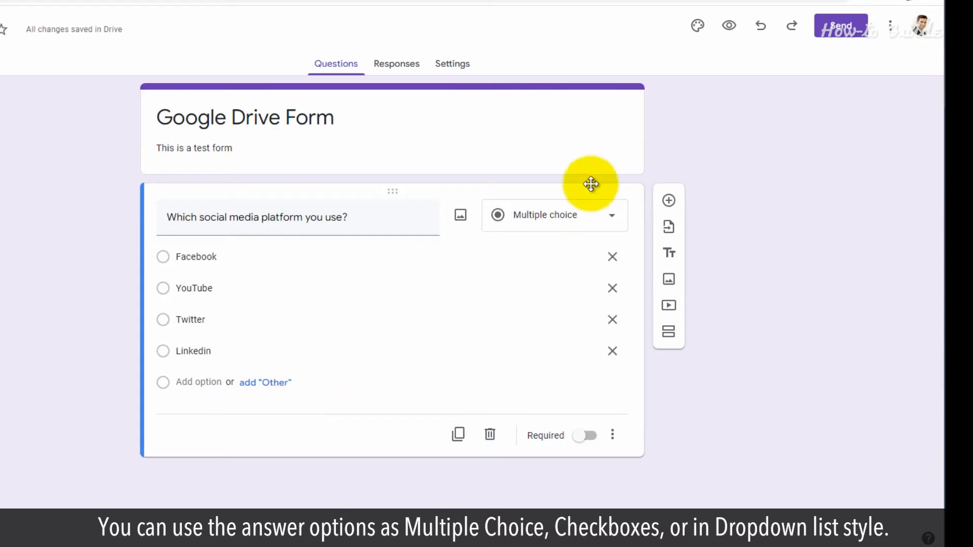
left_click(555, 215)
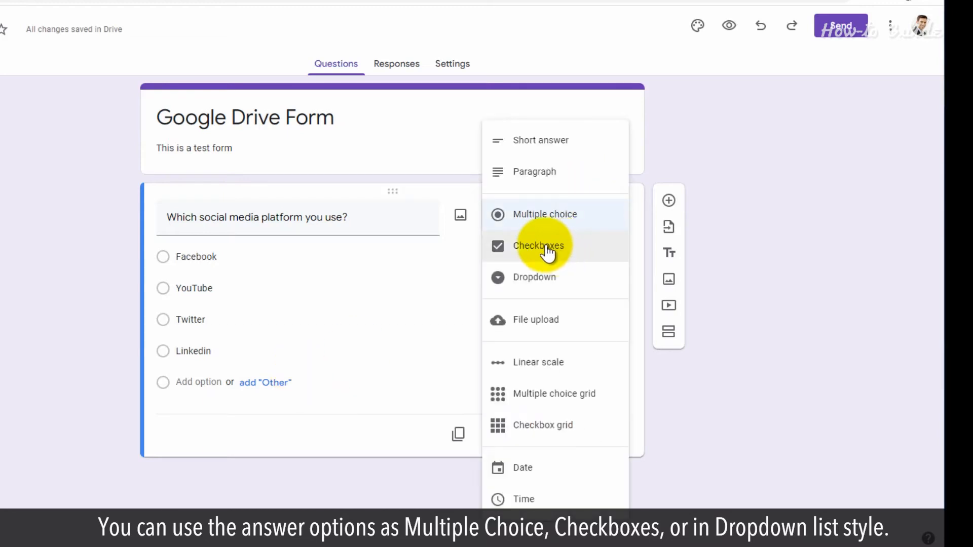
left_click(537, 245)
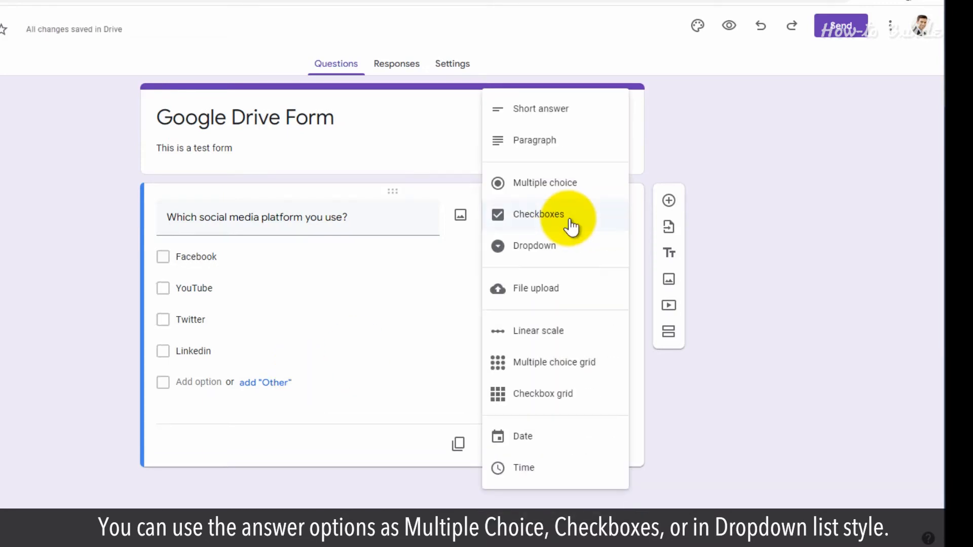
left_click(534, 215)
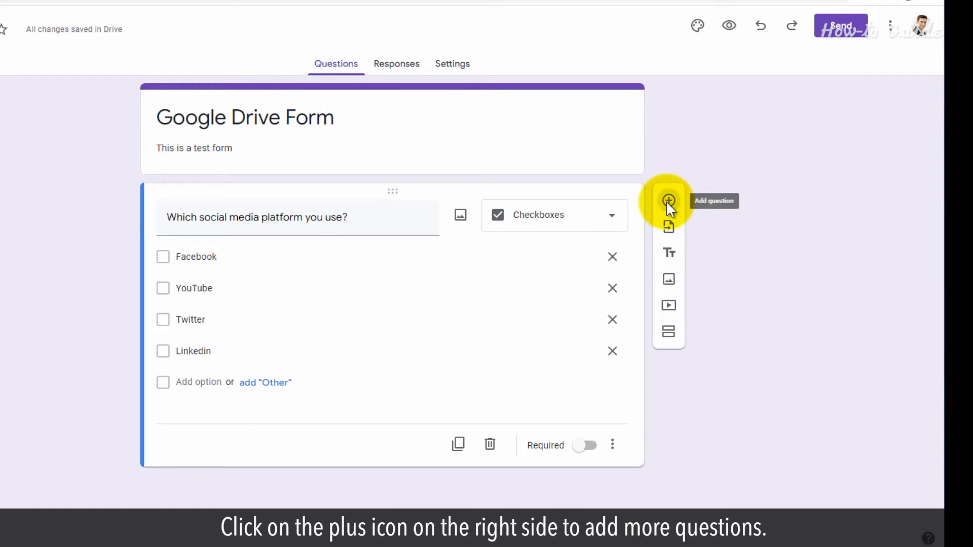
- Add the question 'Are you using paid ads on social media?' with Yes/No and the leads question
left_click(668, 201)
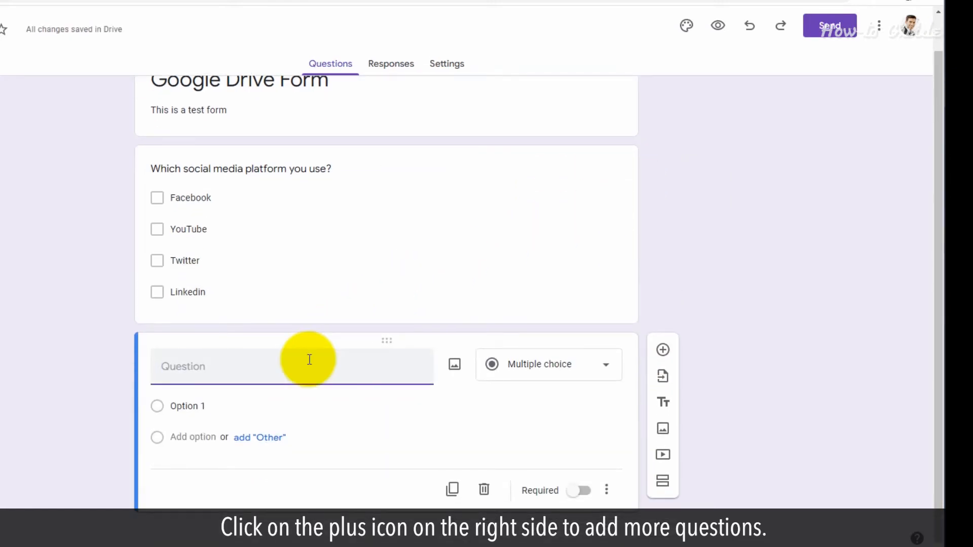
type("Are you using paid ads")
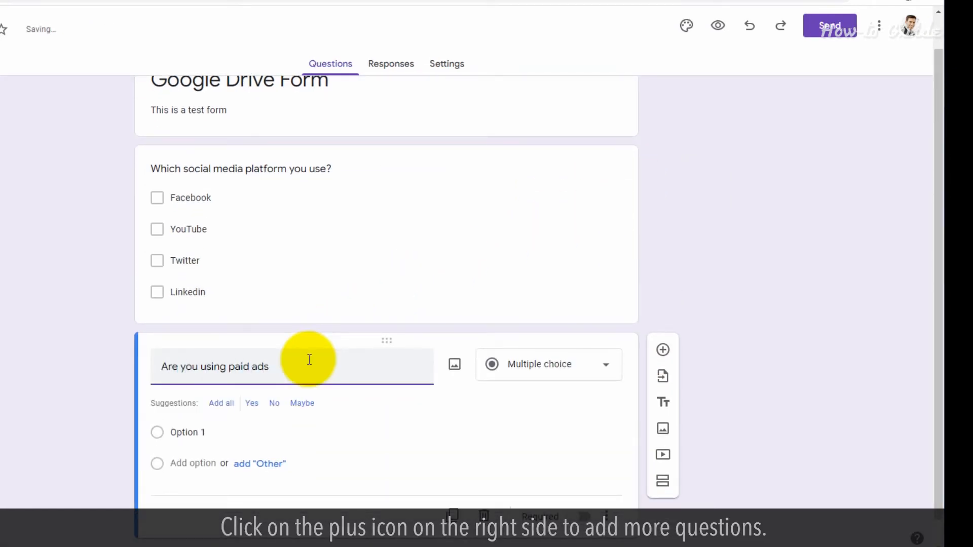
type("on social media?")
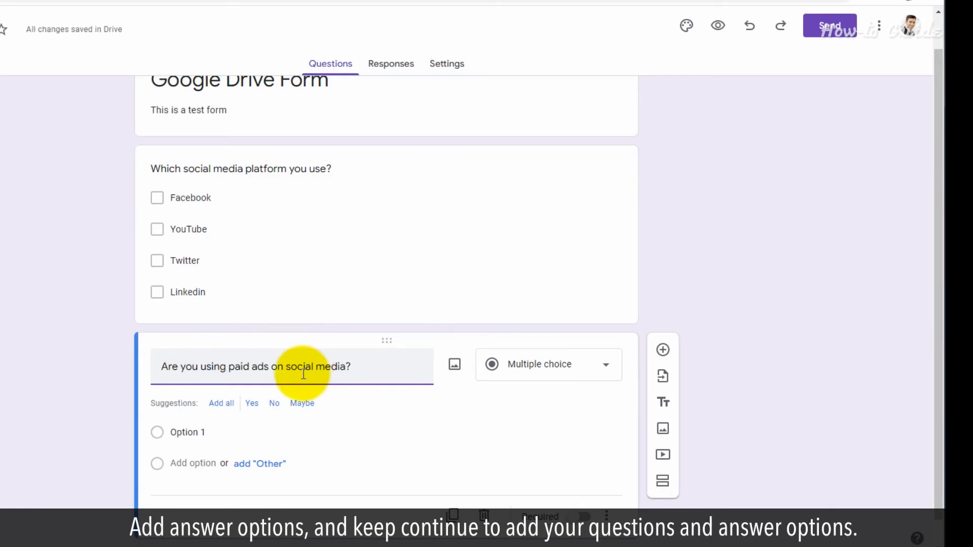
left_click(251, 403)
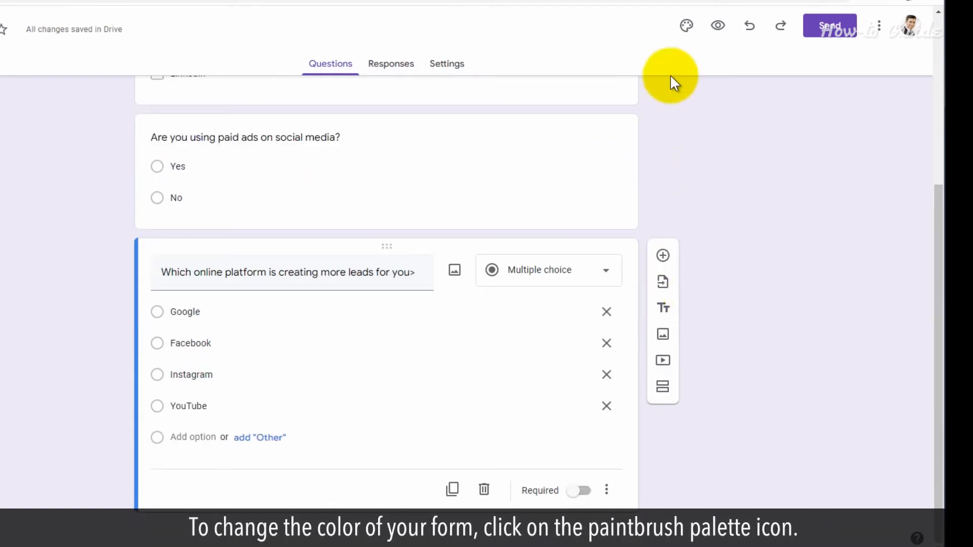
- Choose the blue theme colour with a deeper blue background and mark the leads question Required
left_click(686, 25)
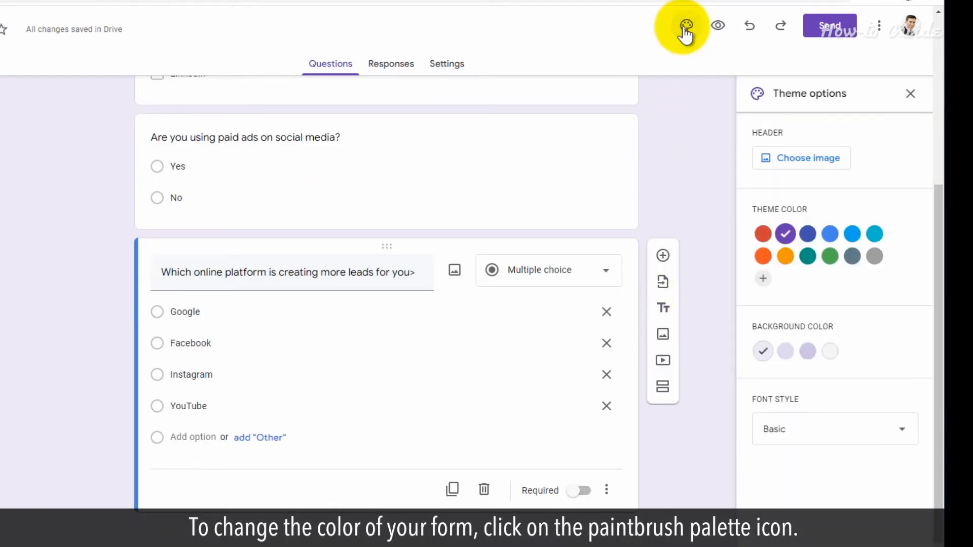
left_click(806, 234)
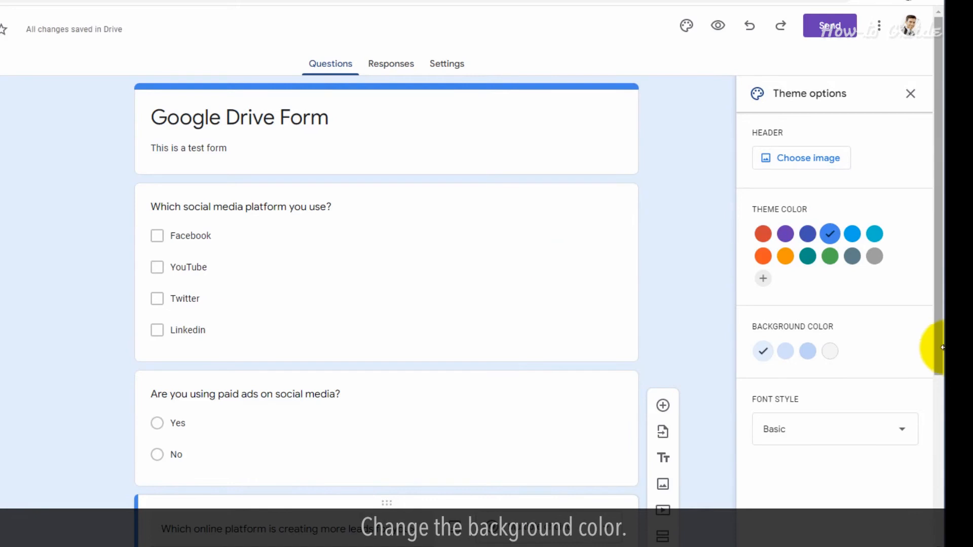
left_click(807, 351)
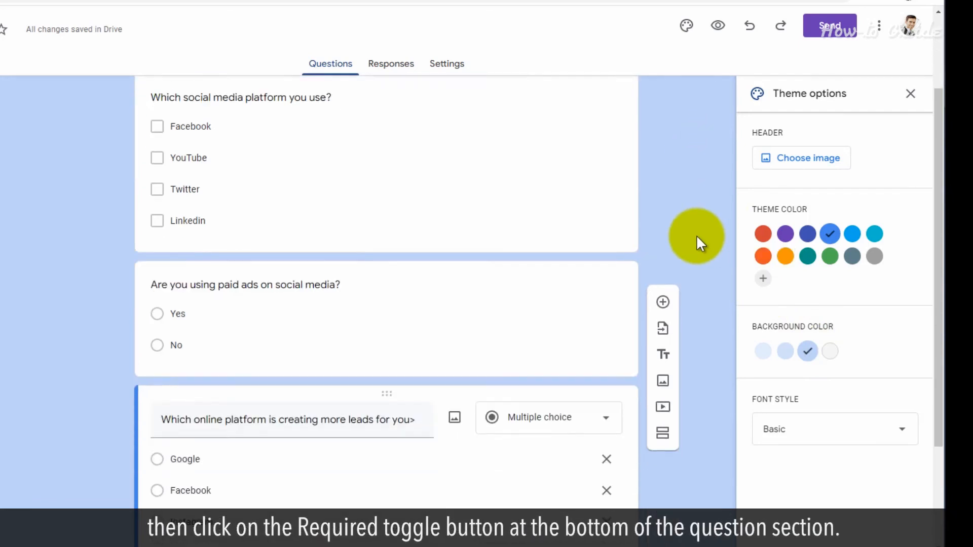
scroll("down", 3)
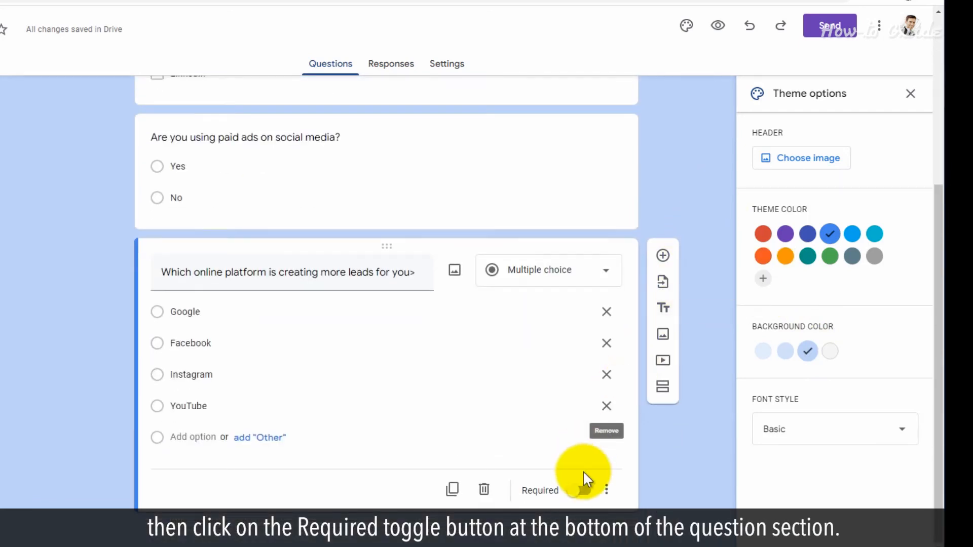
left_click(573, 491)
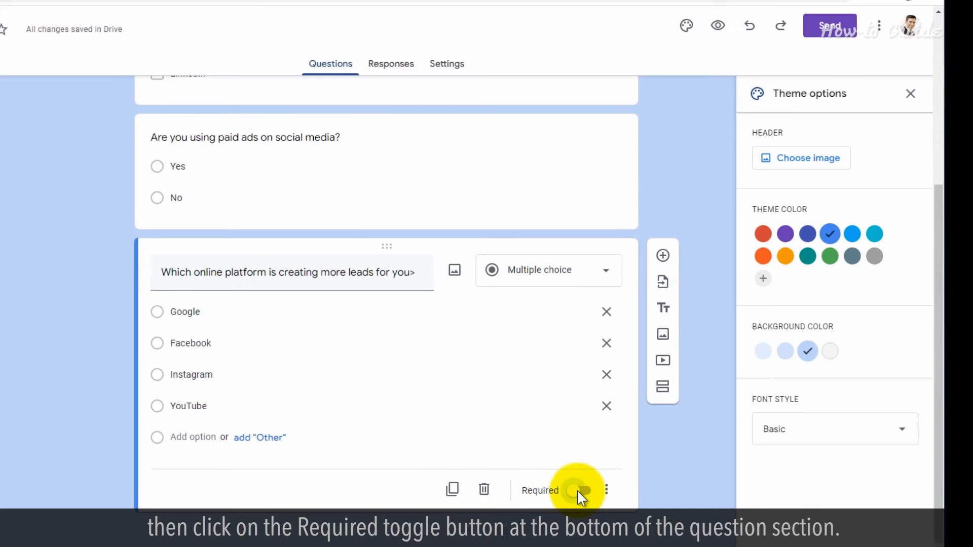
left_click(579, 491)
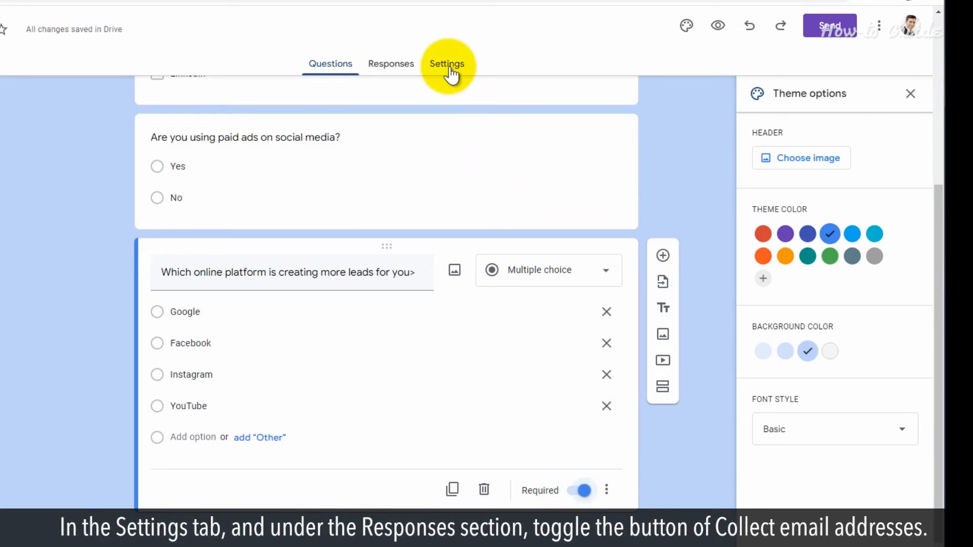
- Turn on Collect email addresses in Settings and preview the form with all three questions
left_click(447, 64)
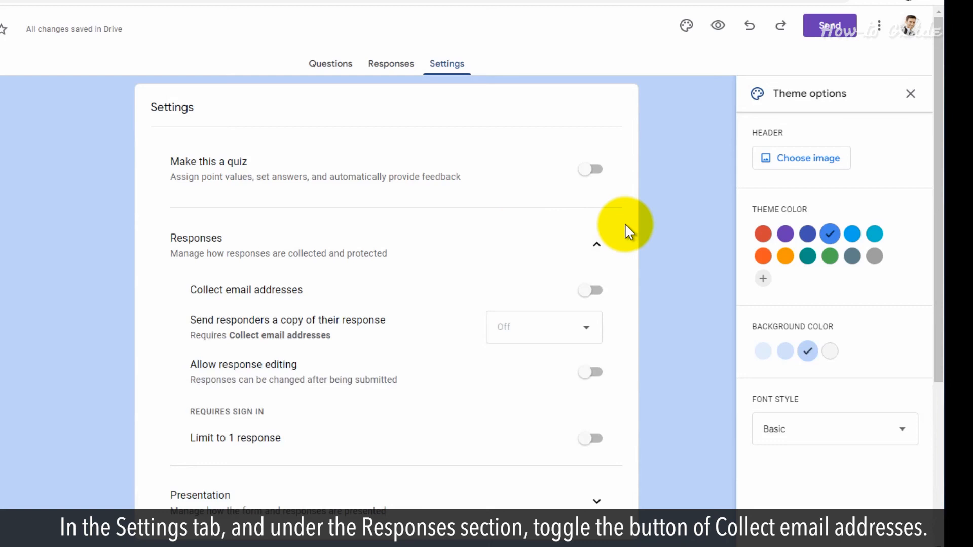
left_click(590, 290)
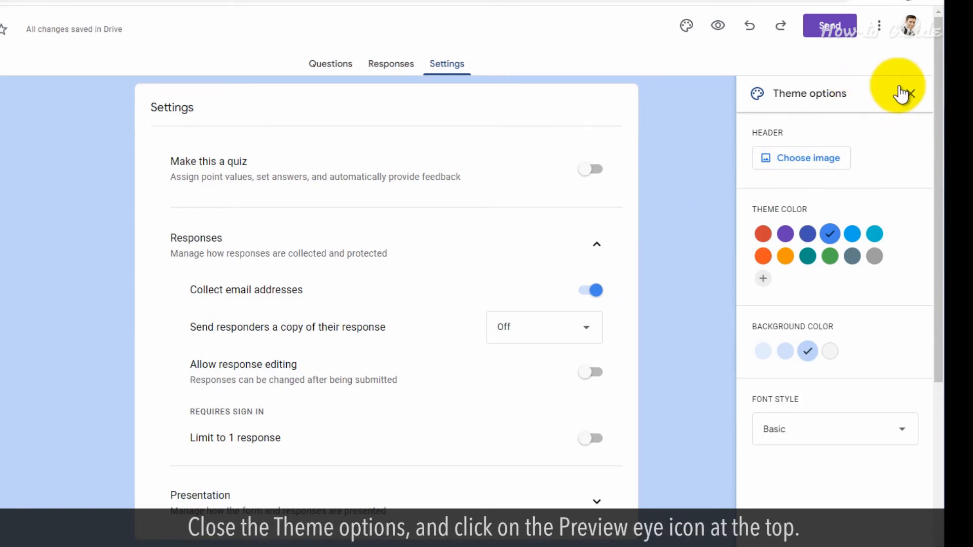
left_click(911, 92)
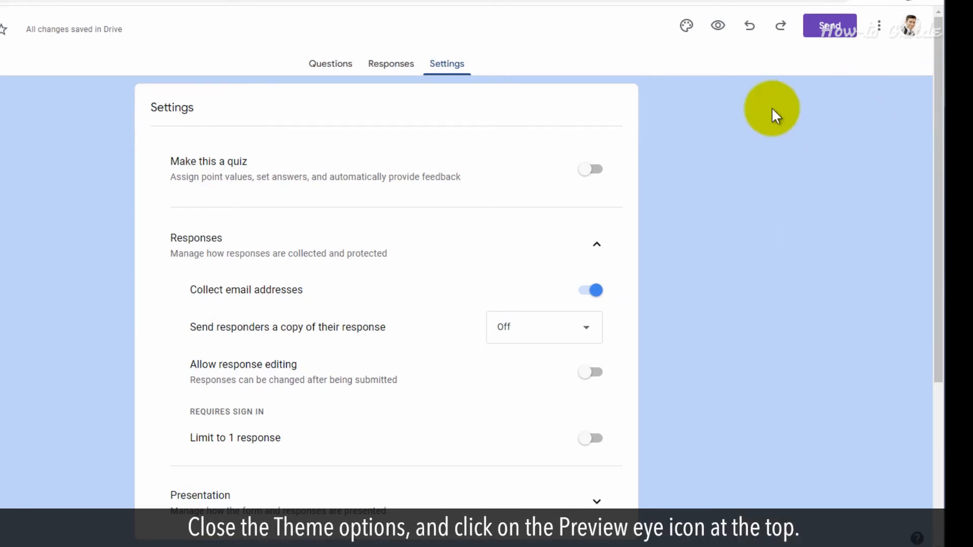
left_click(718, 25)
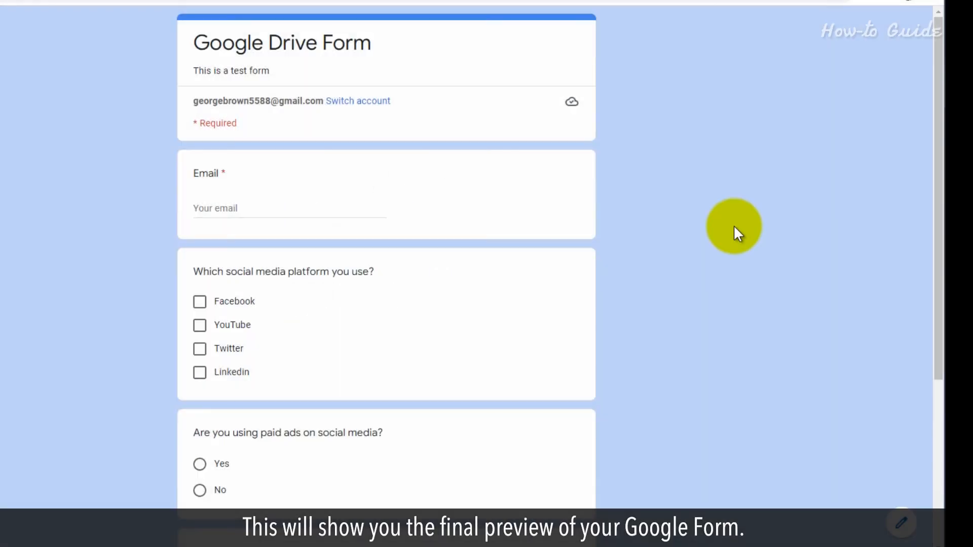
scroll("down", 3)
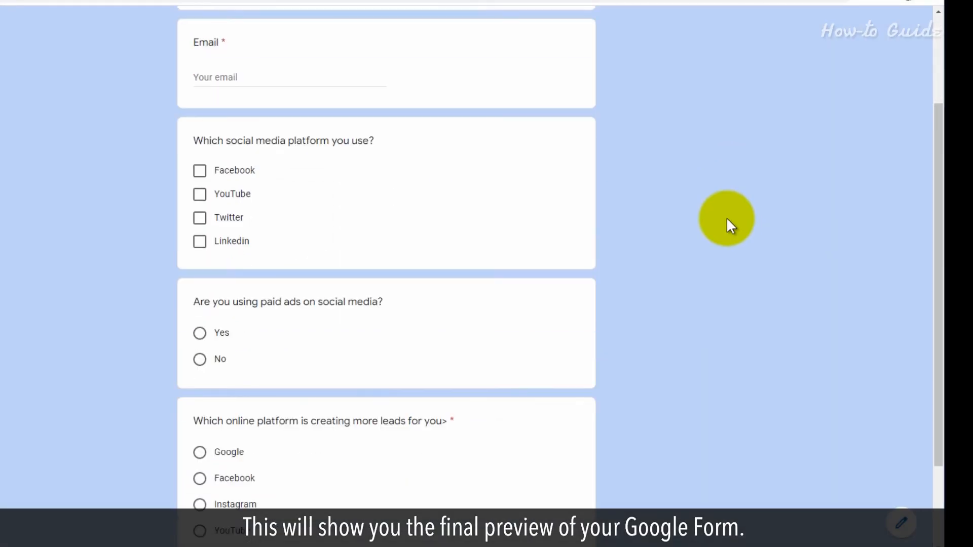
scroll("down", 3)
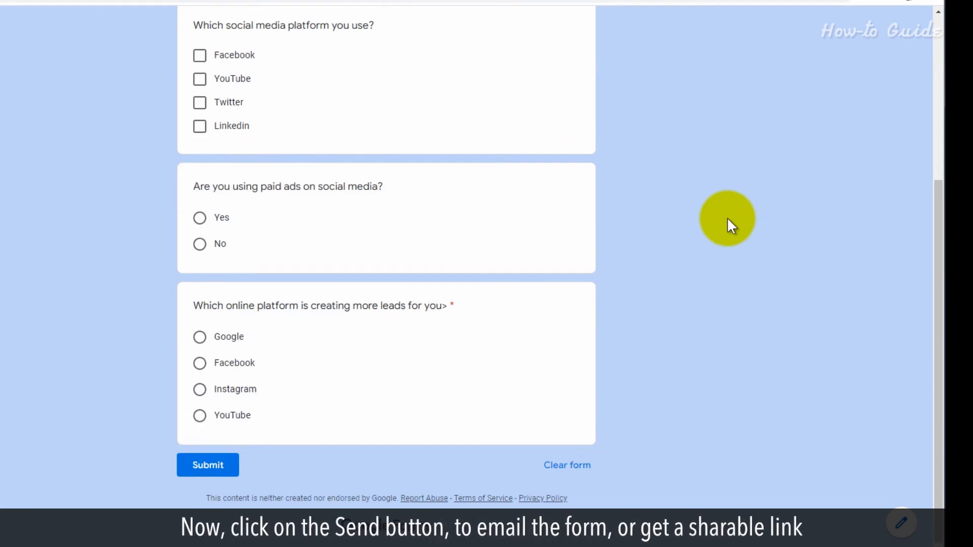
- In the Send form dialog step through email and link to the 640 by 1165 embed HTML
left_click(828, 24)
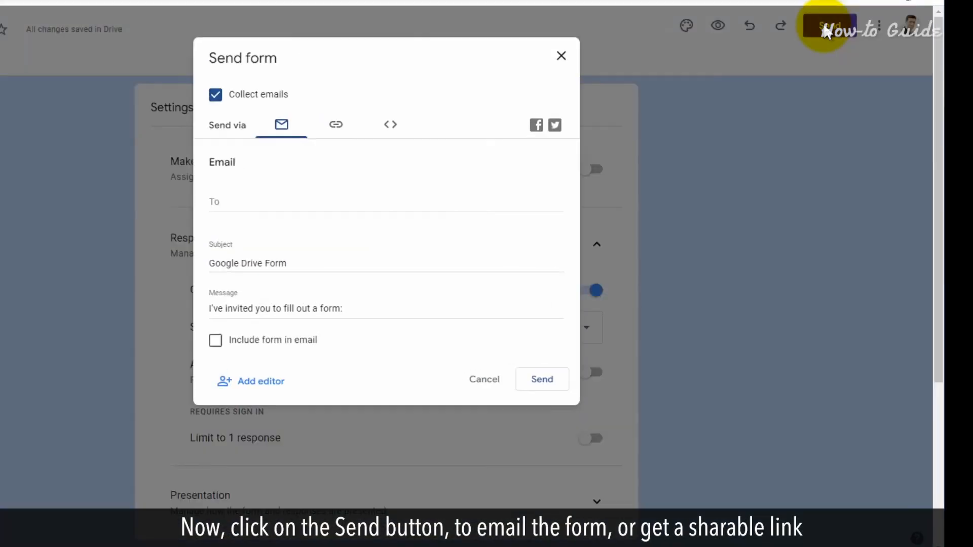
left_click(336, 125)
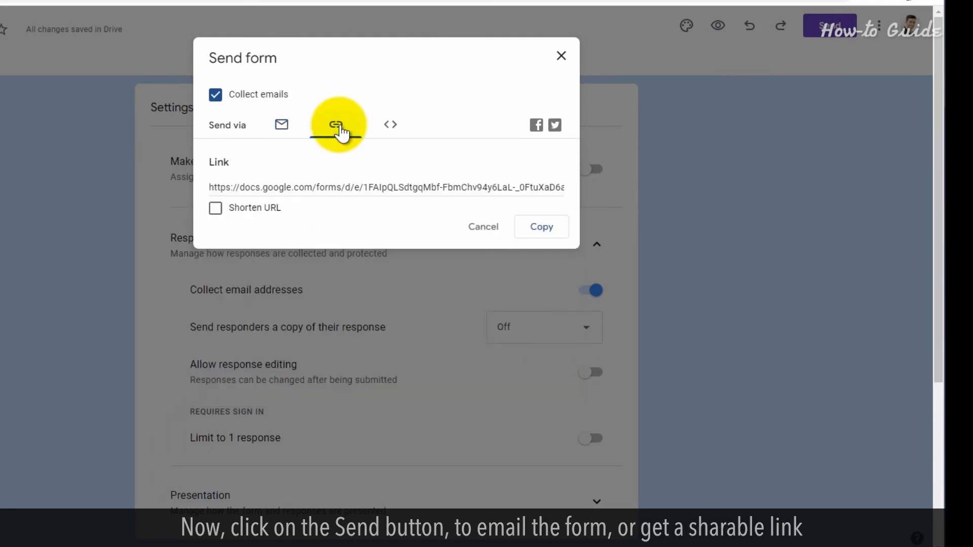
left_click(390, 124)
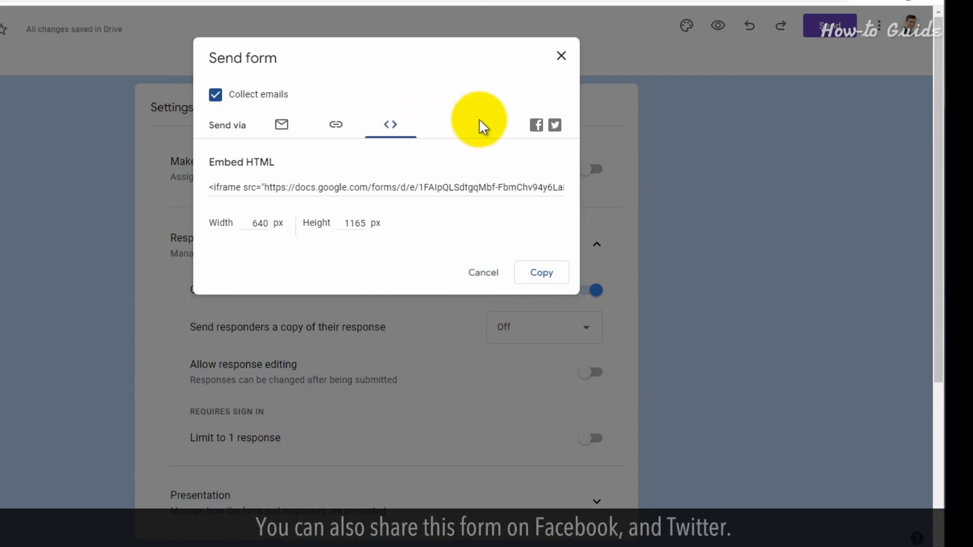
mouse_move(537, 126)
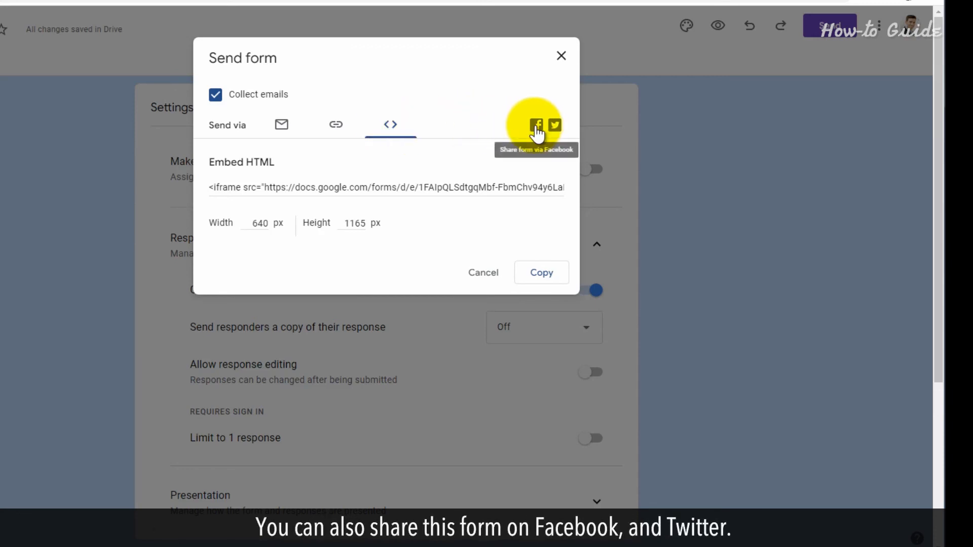